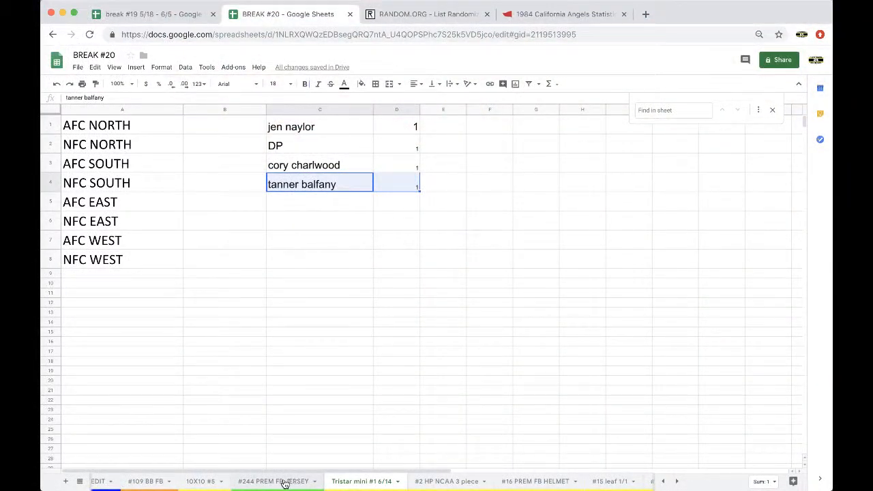
# - Copy the eight buyer names from the #244 PREM FB JERSEY sheet and go to the list randomizer
pyautogui.click(275, 481)
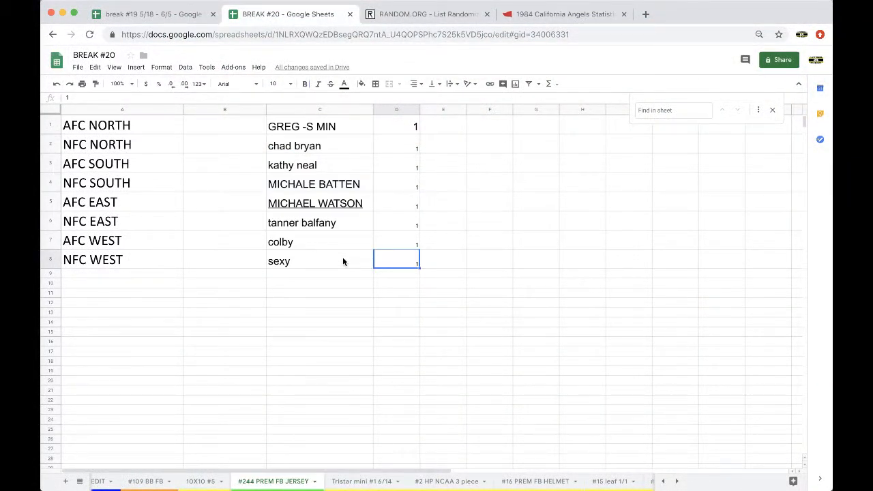
pyautogui.moveTo(316, 136)
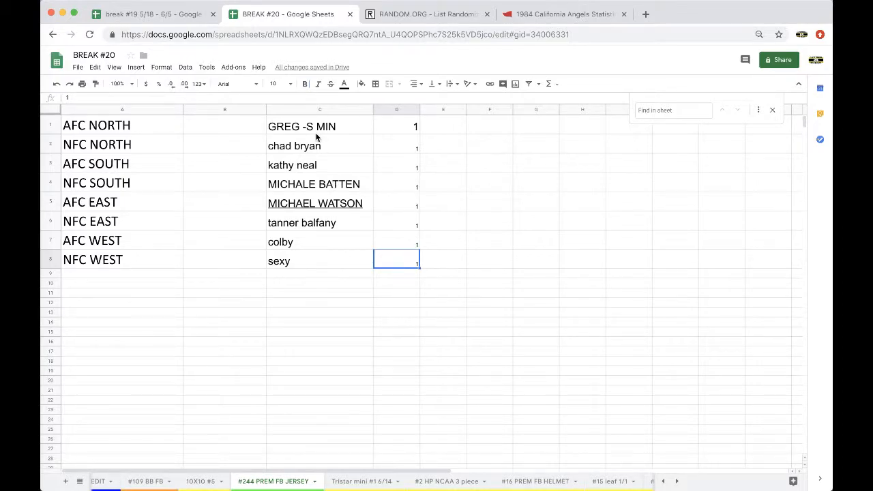
pyautogui.moveTo(311, 183)
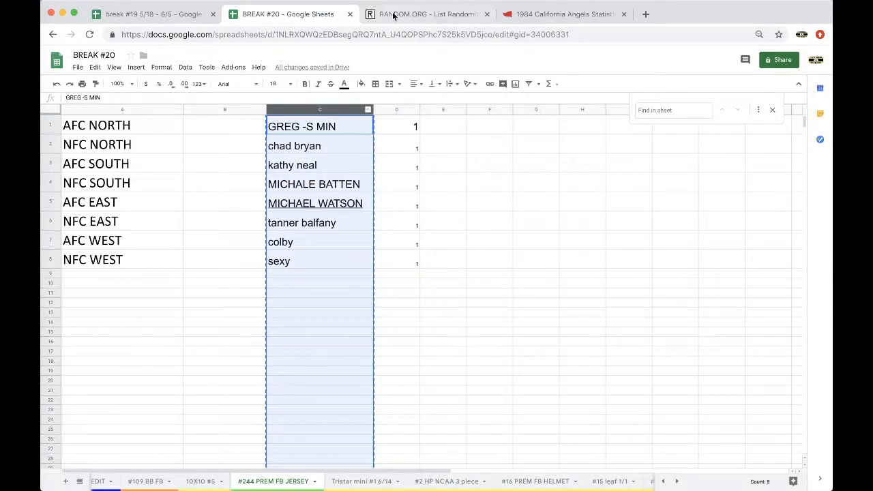
pyautogui.click(425, 14)
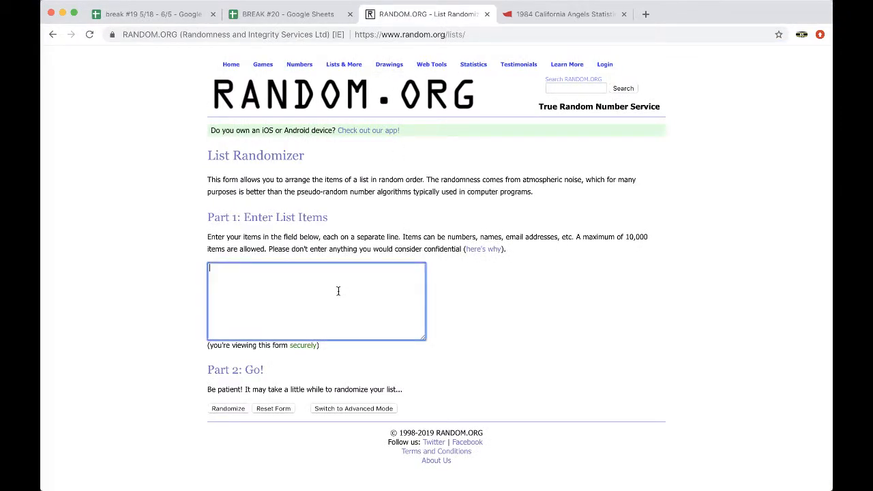
# - Shuffle the eight buyer names repeatedly, copy the final order and return to the BREAK #20 sheet
pyautogui.click(228, 408)
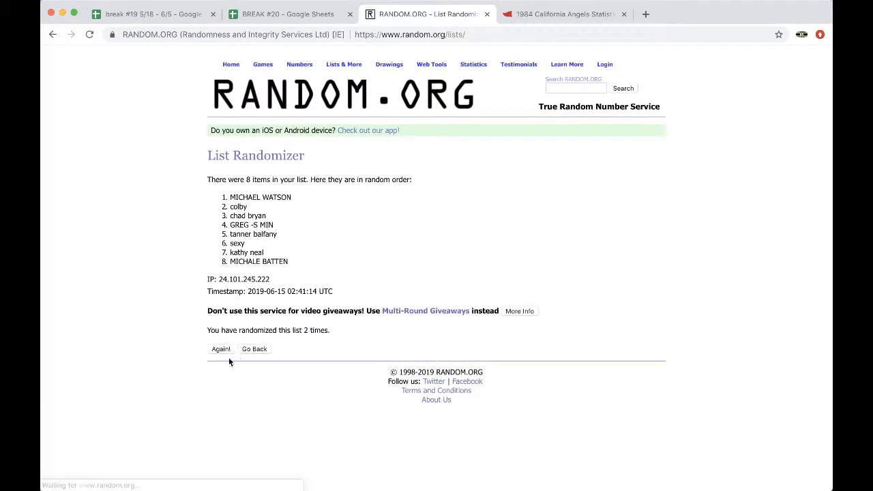
pyautogui.click(221, 349)
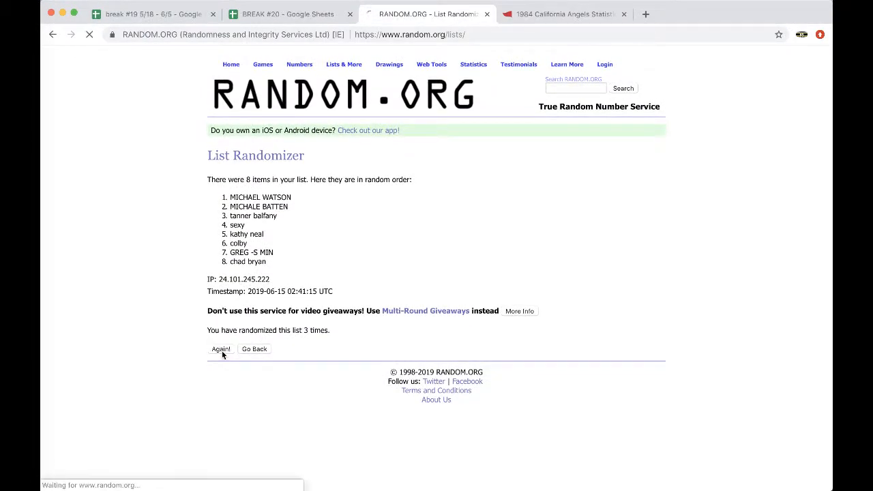
pyautogui.click(221, 349)
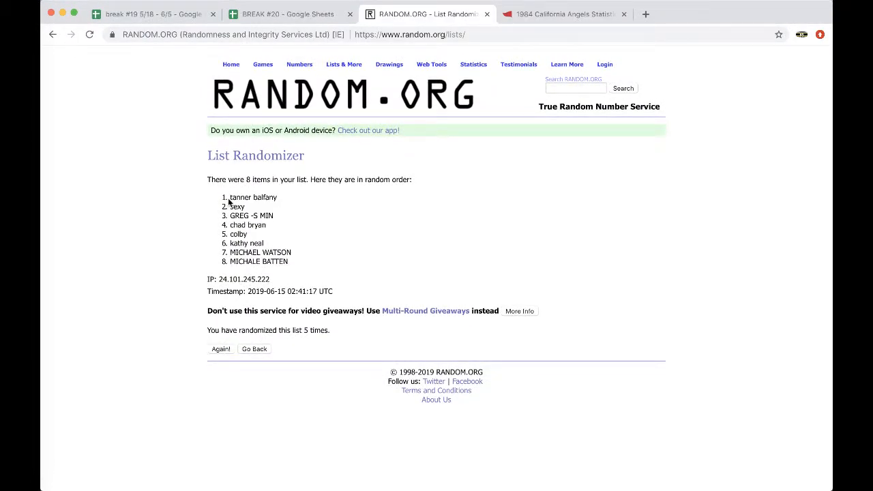
pyautogui.moveTo(229, 197); pyautogui.dragTo(297, 262)
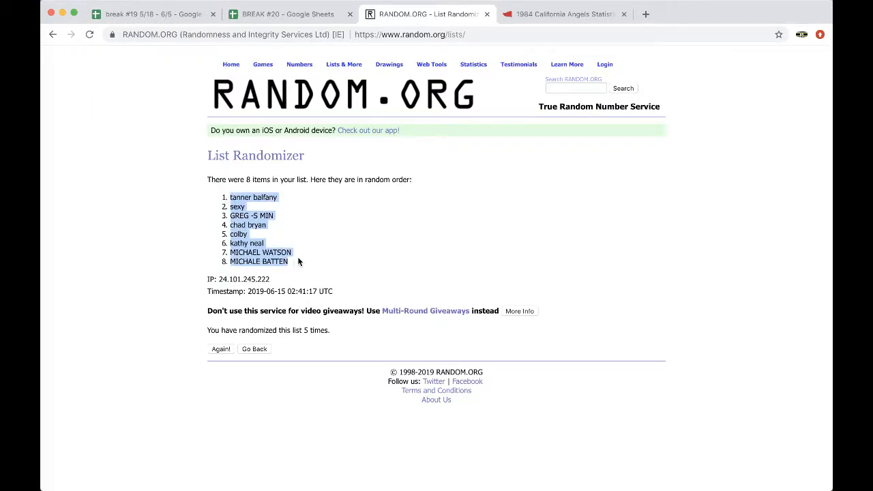
pyautogui.click(286, 14)
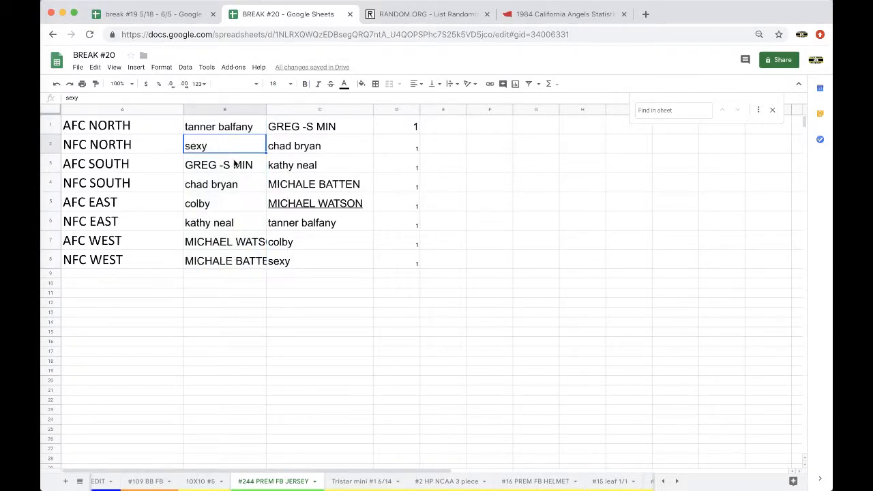
# - Review the buyers placed beside AFC SOUTH, AFC EAST and NFC WEST, then move to the next break sheet
pyautogui.click(224, 164)
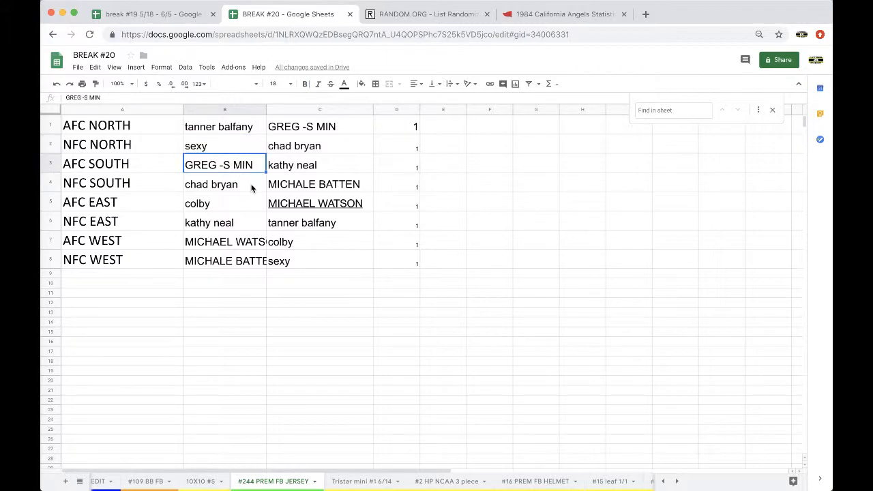
pyautogui.click(224, 184)
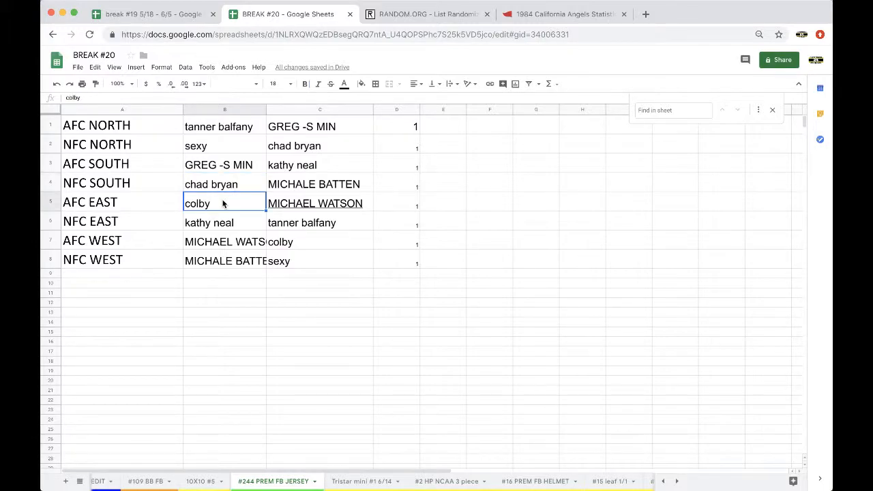
pyautogui.moveTo(218, 220)
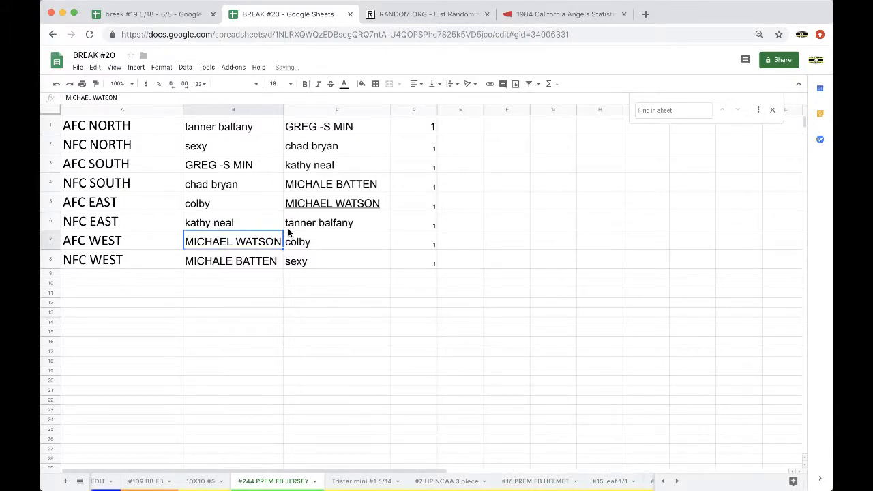
pyautogui.click(232, 260)
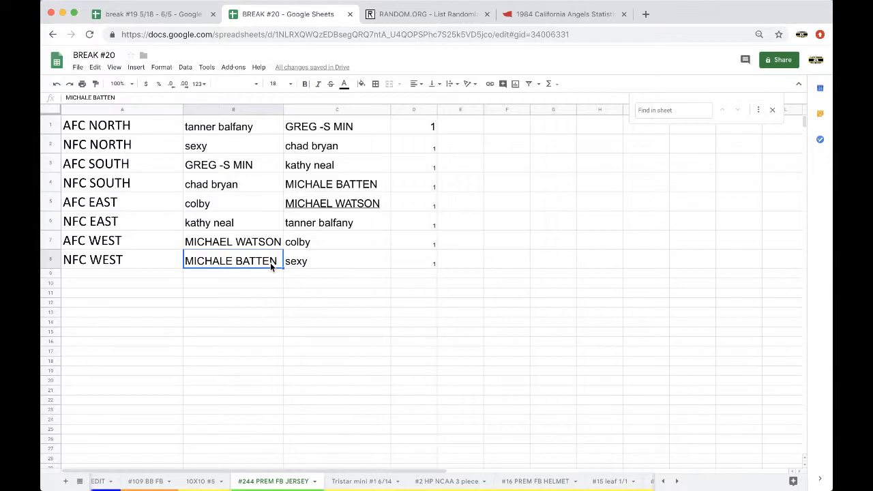
pyautogui.moveTo(311, 435)
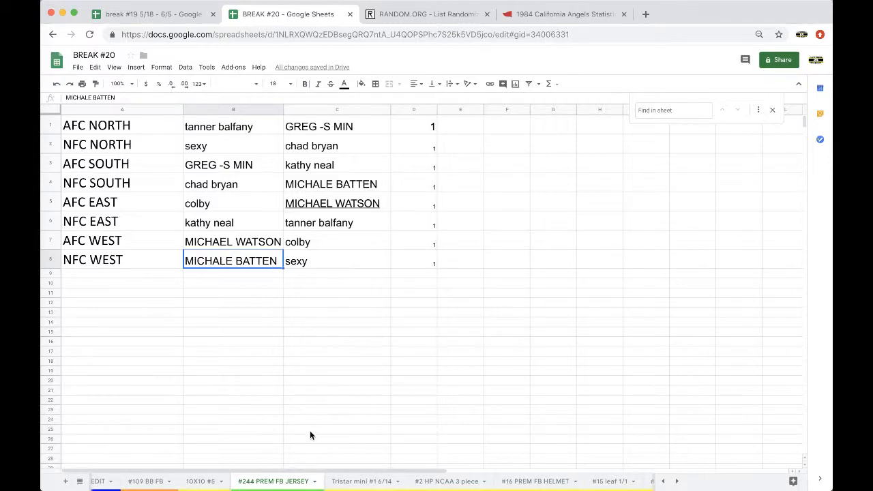
pyautogui.click(364, 480)
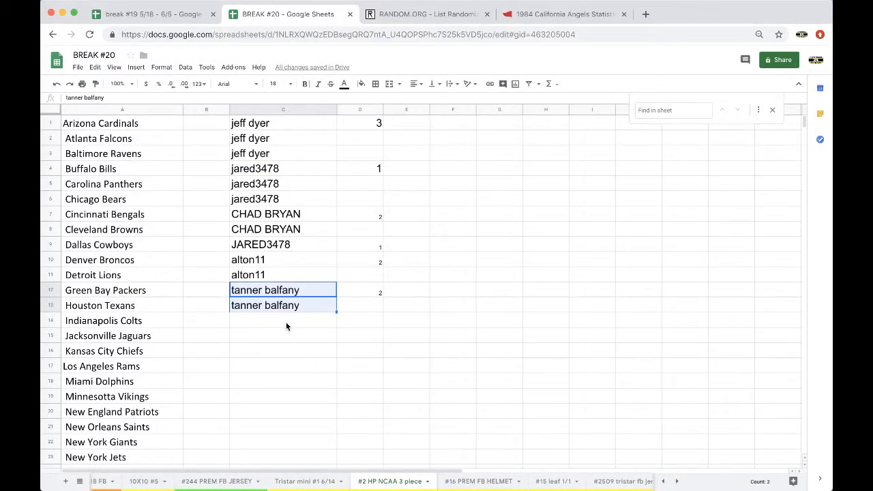
pyautogui.click(284, 319)
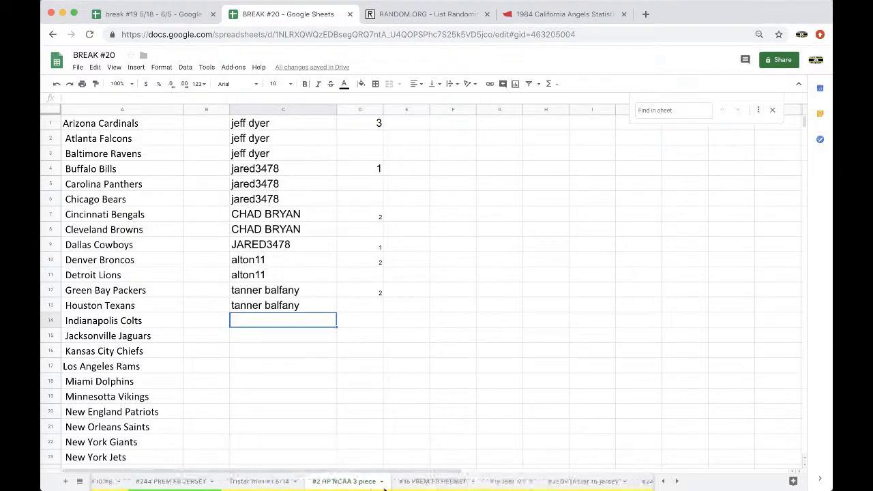
pyautogui.click(403, 481)
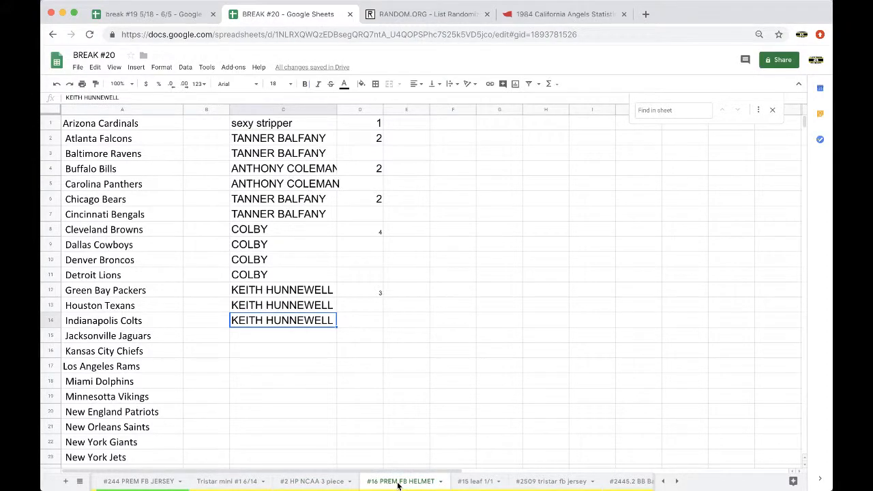
pyautogui.click(406, 480)
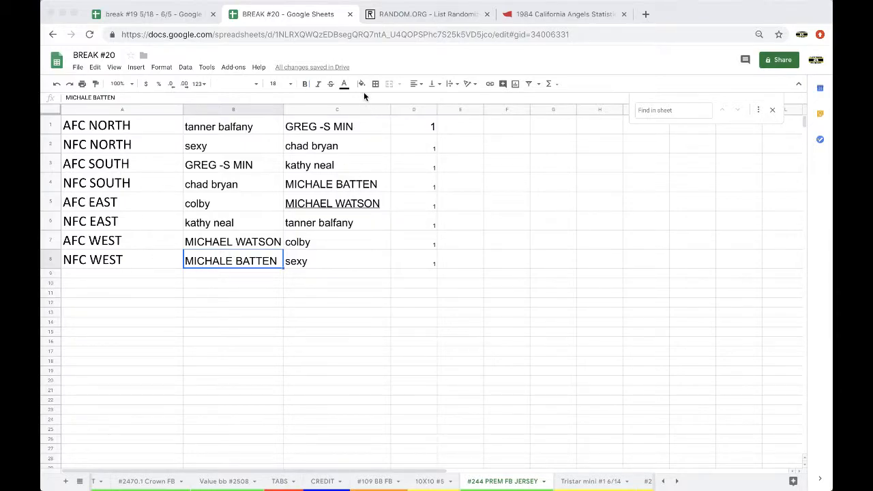
# - Fill the NFC WEST winner's cell red and select column C of buyer names
pyautogui.click(361, 83)
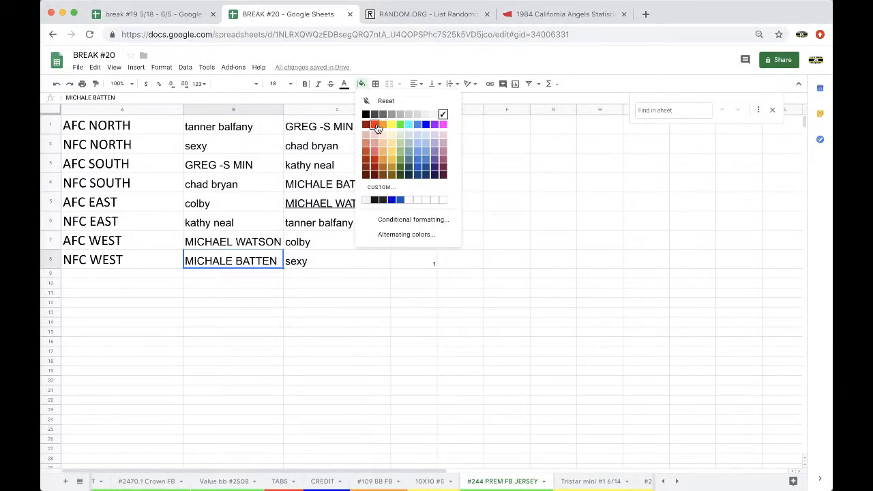
pyautogui.click(374, 124)
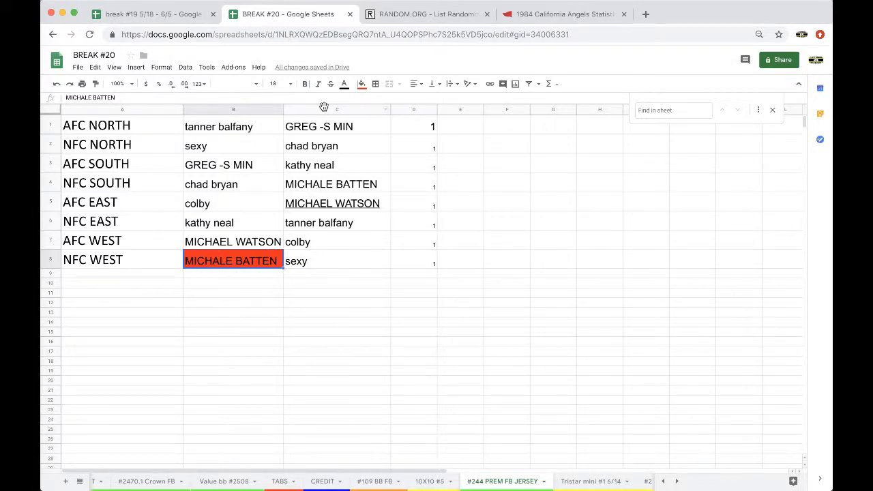
pyautogui.click(336, 109)
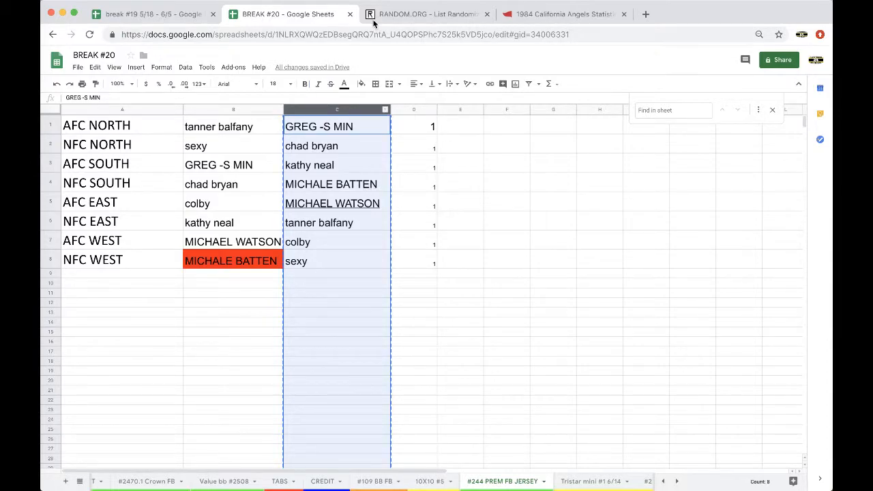
# - Reshuffle the eight-name buyer list several more times in the list randomizer
pyautogui.click(425, 13)
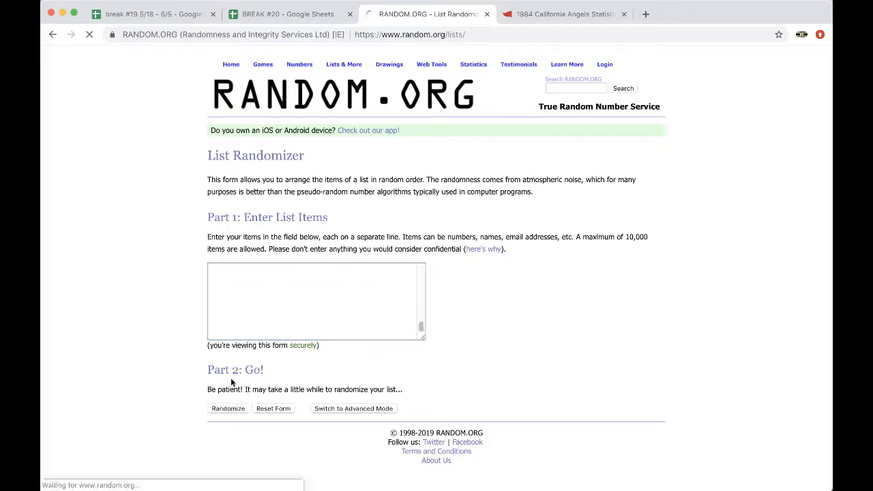
pyautogui.click(228, 409)
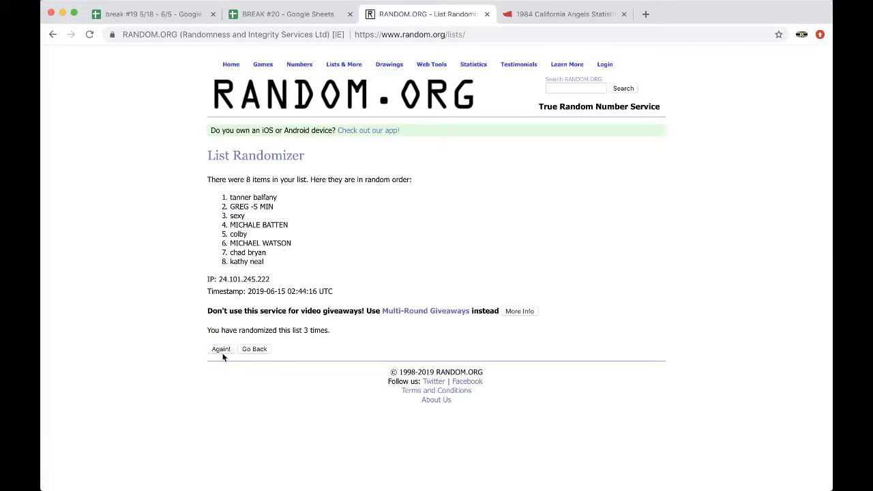
pyautogui.click(221, 350)
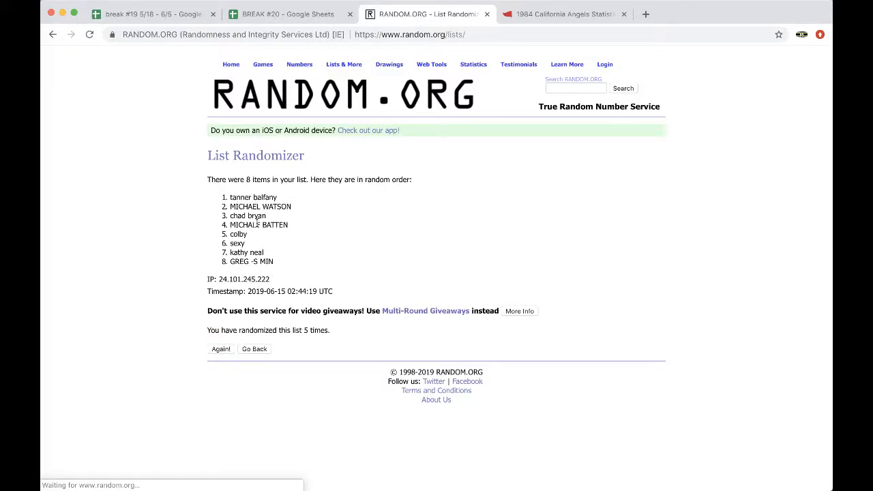
pyautogui.doubleClick(254, 196)
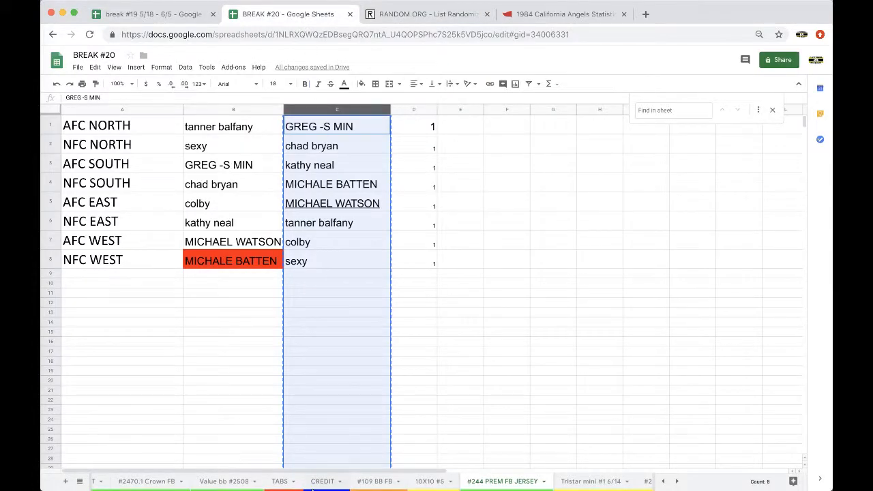
pyautogui.click(375, 480)
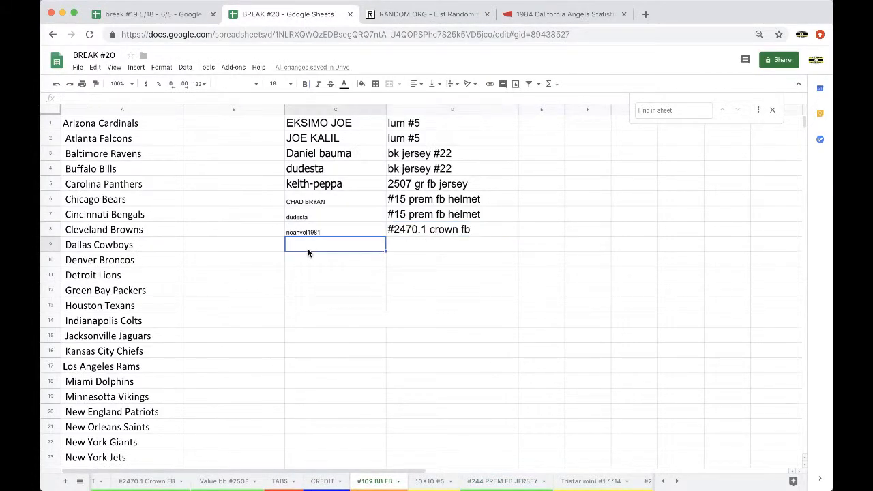
pyautogui.write('tanner balfany')
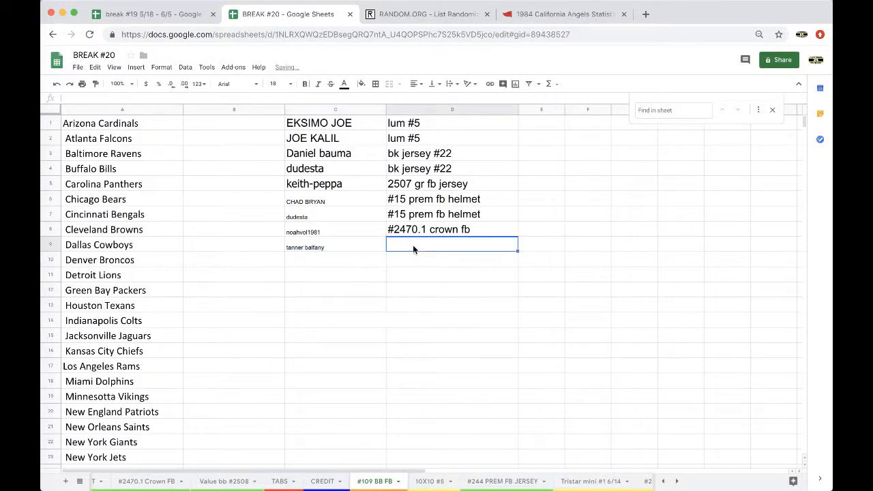
pyautogui.write('32')
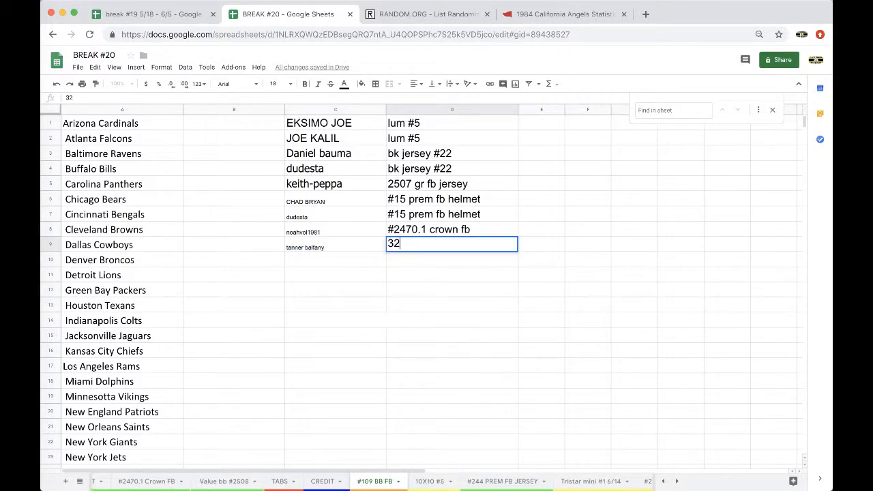
pyautogui.write('@')
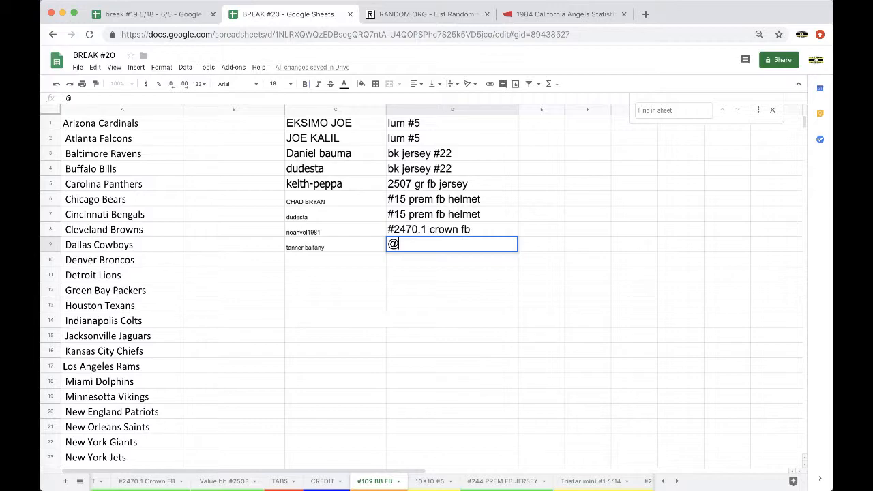
pyautogui.write('#244')
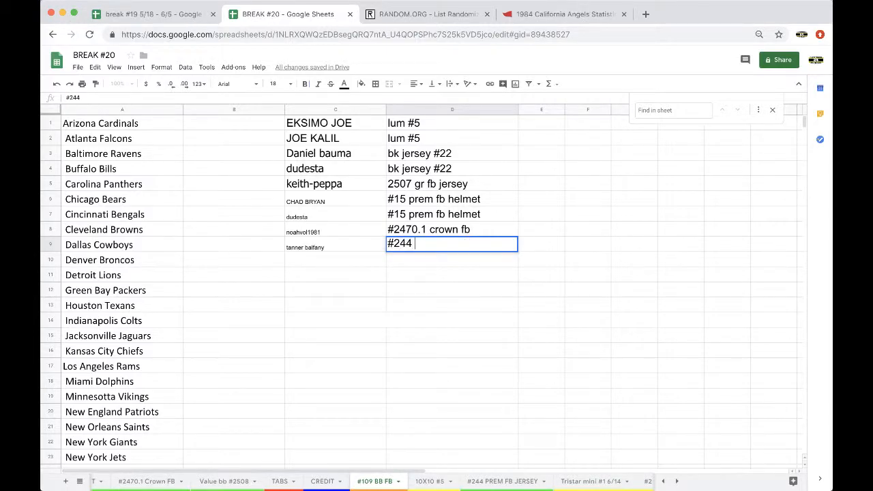
pyautogui.write('Prem FB')
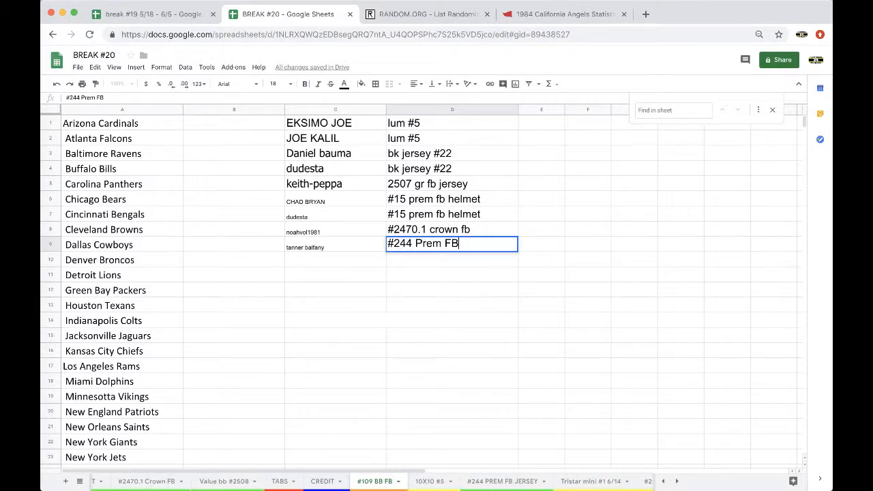
pyautogui.write('JERSEY')
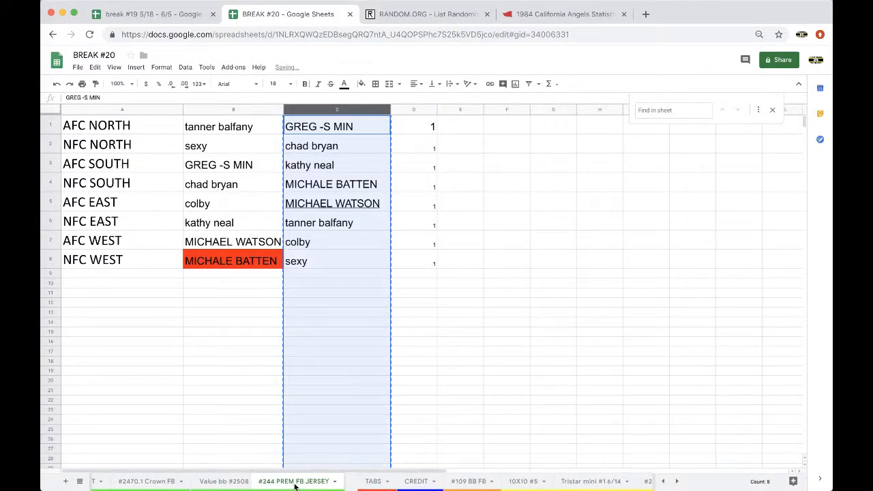
pyautogui.click(485, 480)
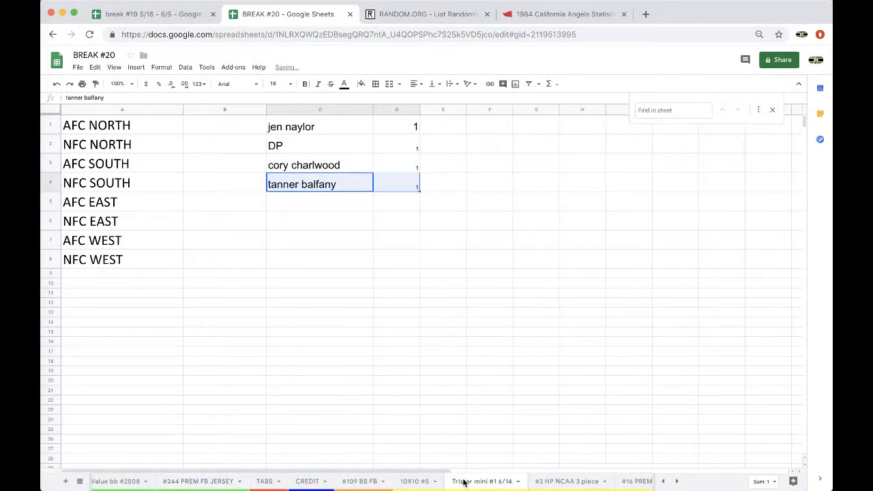
pyautogui.click(319, 202)
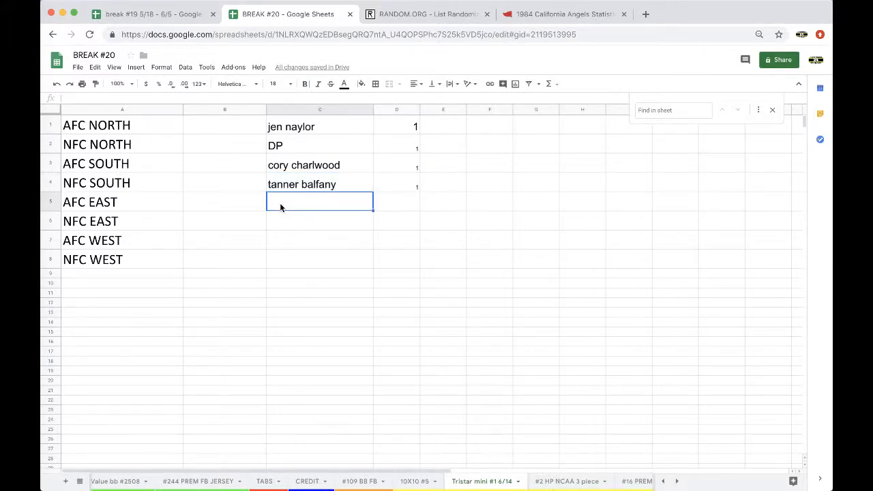
pyautogui.write('anthony coleman')
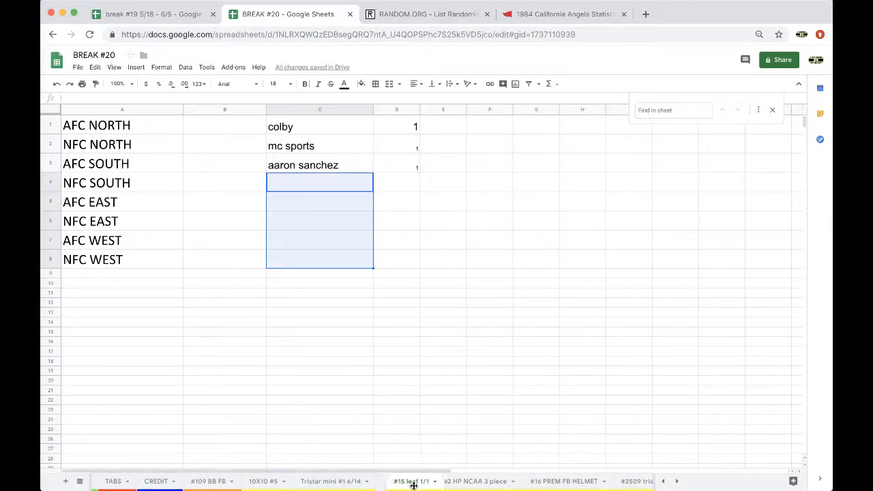
pyautogui.click(319, 182)
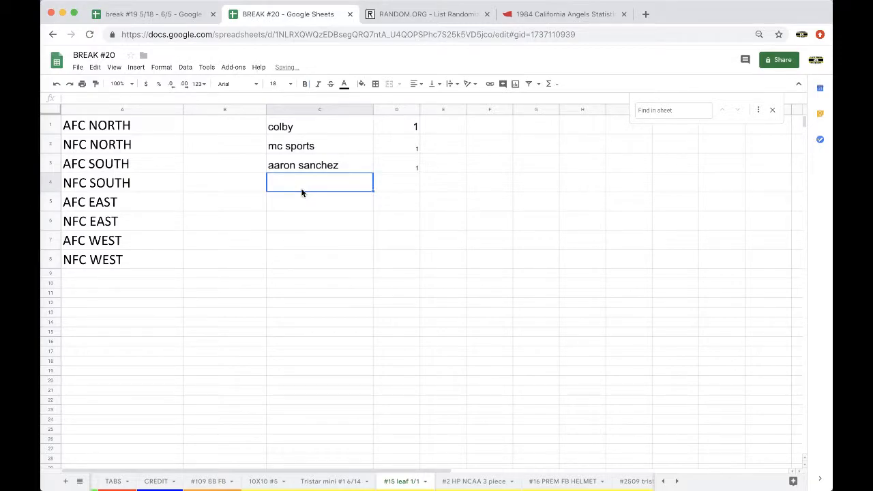